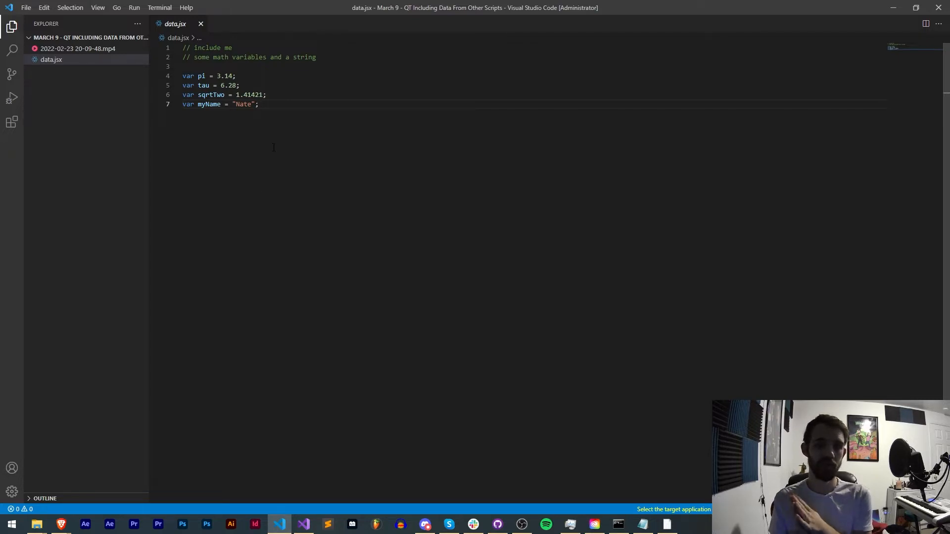
Review the four variable declarations in data.jsx, then create a new Untitled-1 file
drag(181, 76, 259, 105)
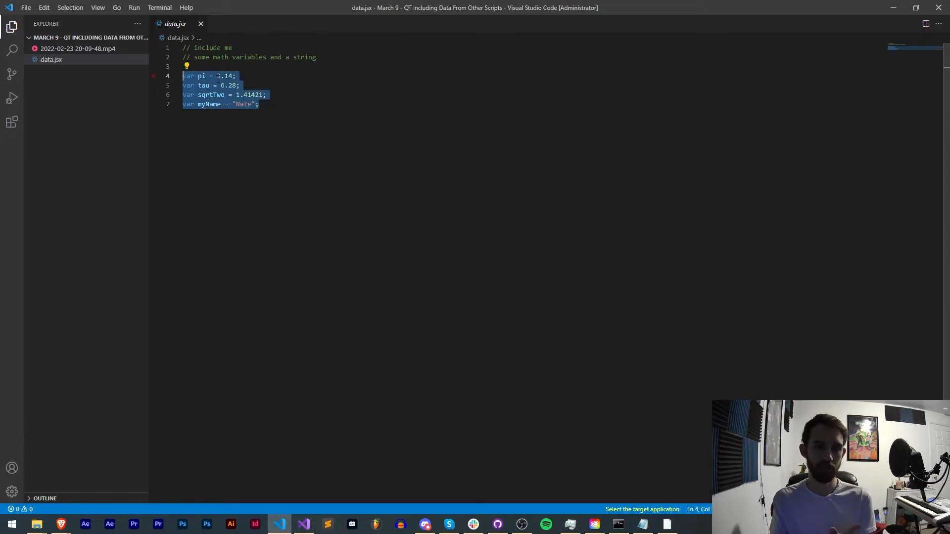
click(208, 76)
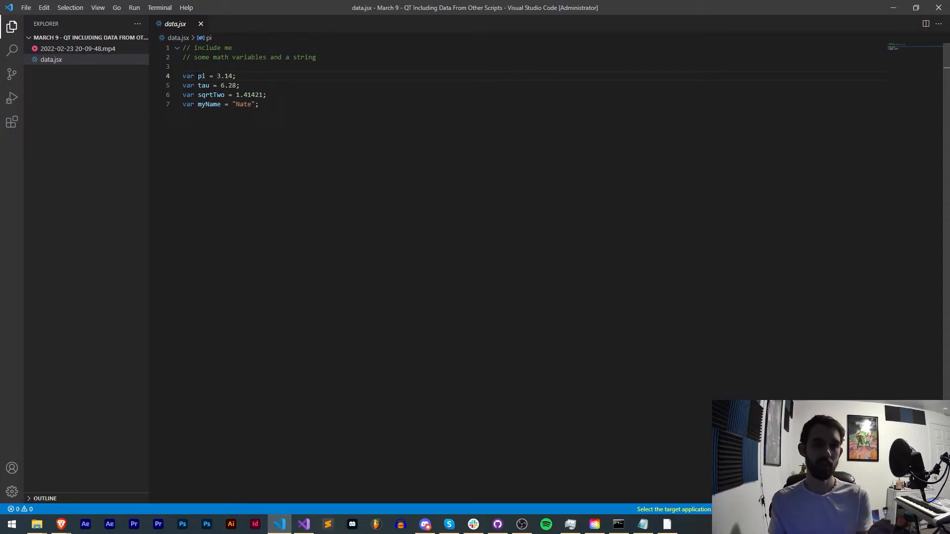
double_click(201, 76)
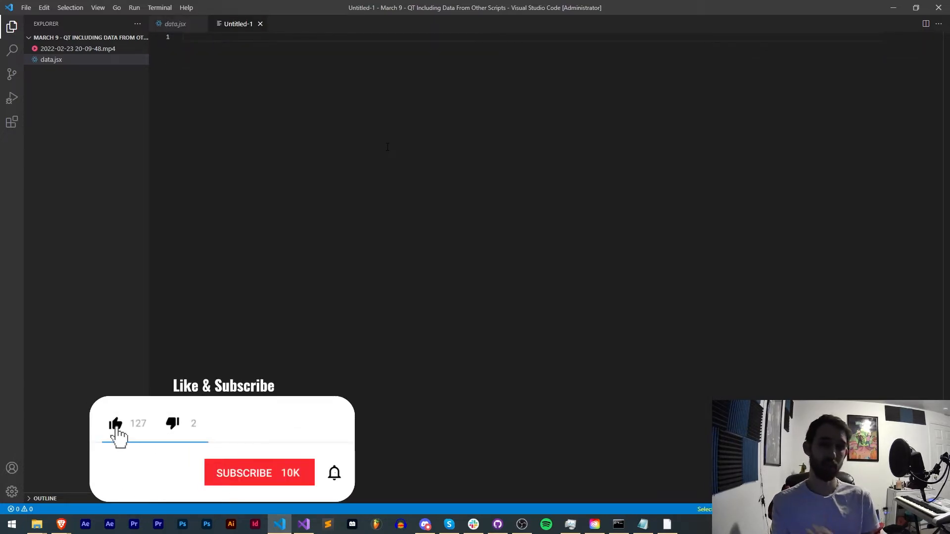
click(259, 473)
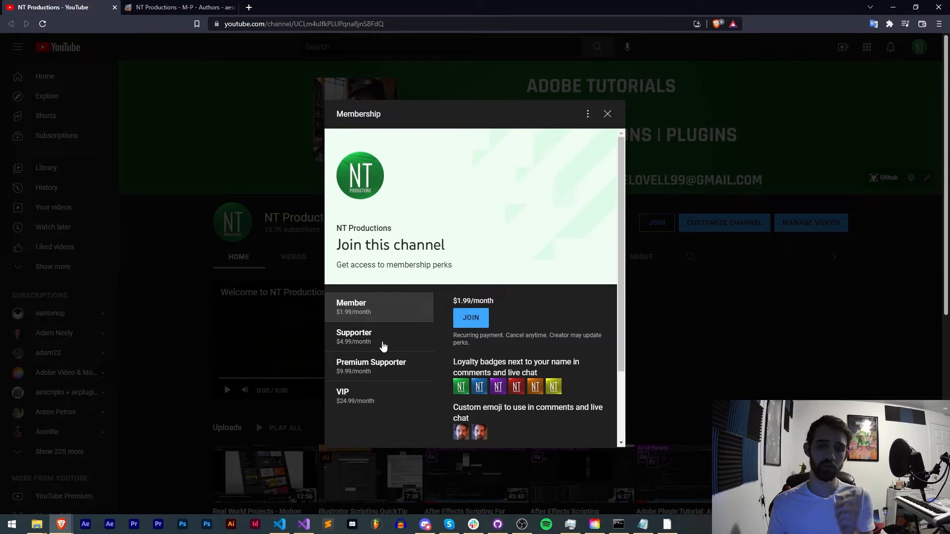
mouse_move(420, 370)
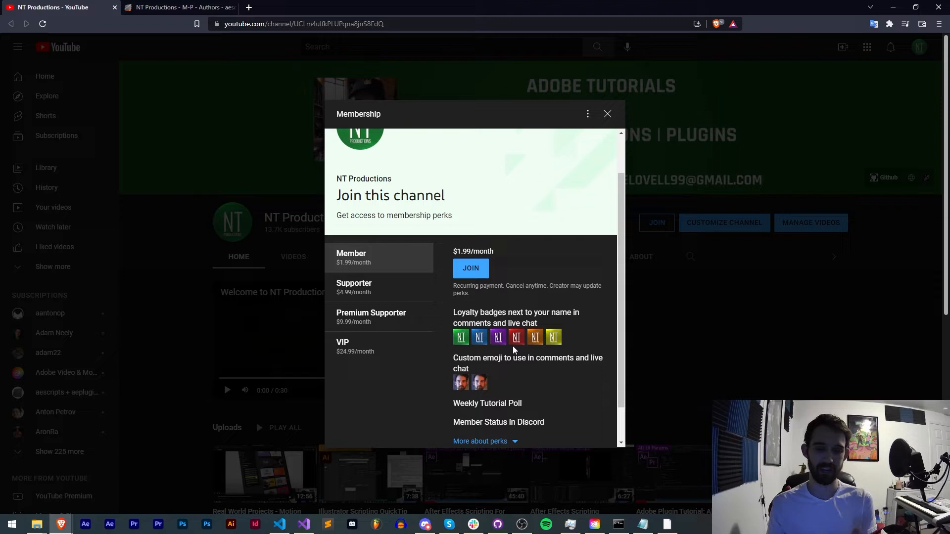
mouse_move(264, 189)
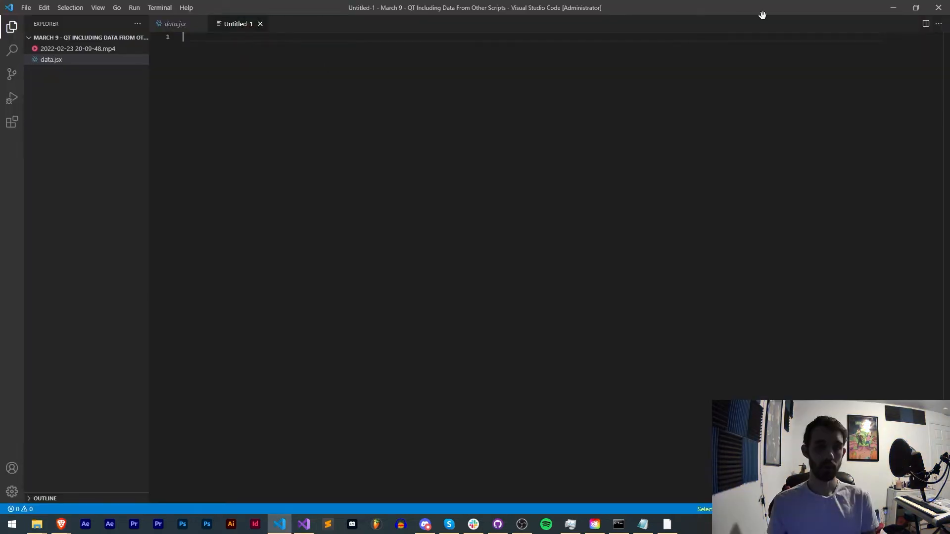
Check data.jsx, then start the untitled file with the comment '// jsx'
click(175, 24)
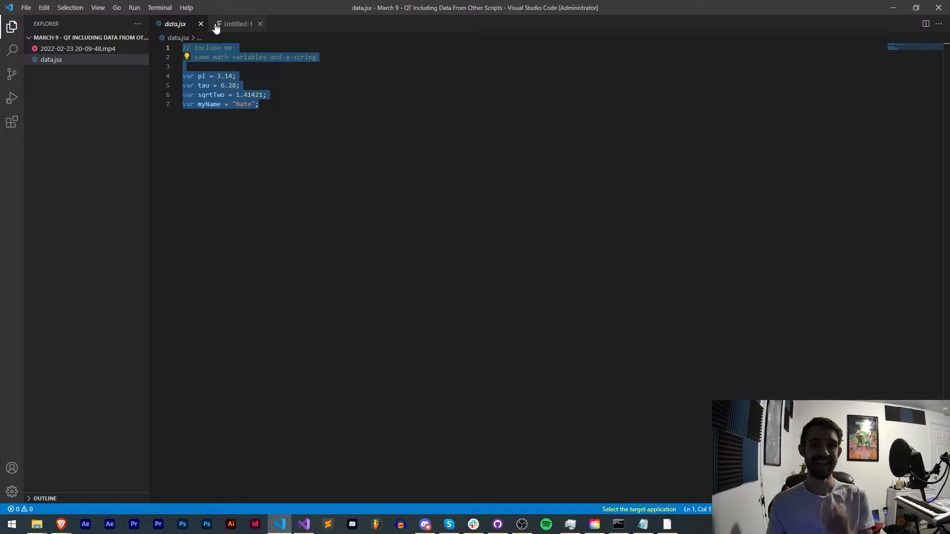
click(237, 24)
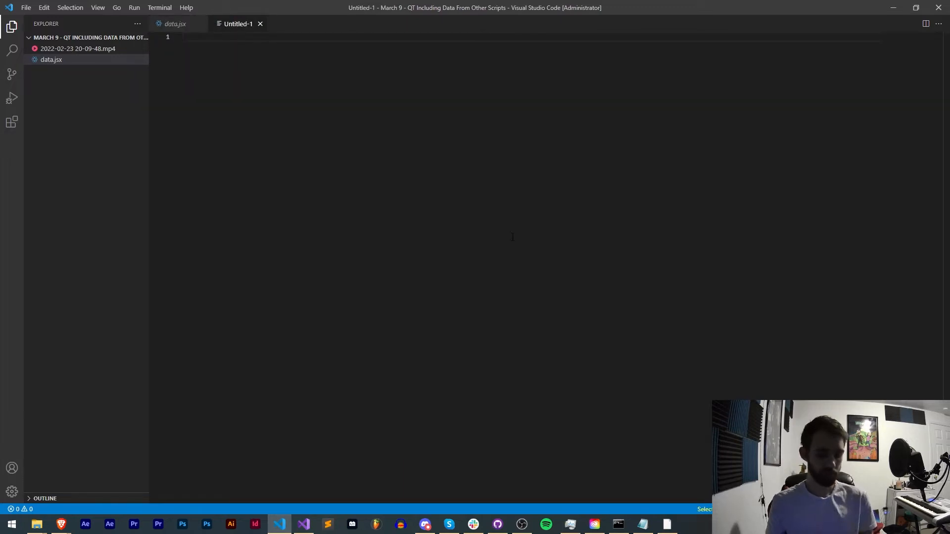
text(// jsx)
text(m)
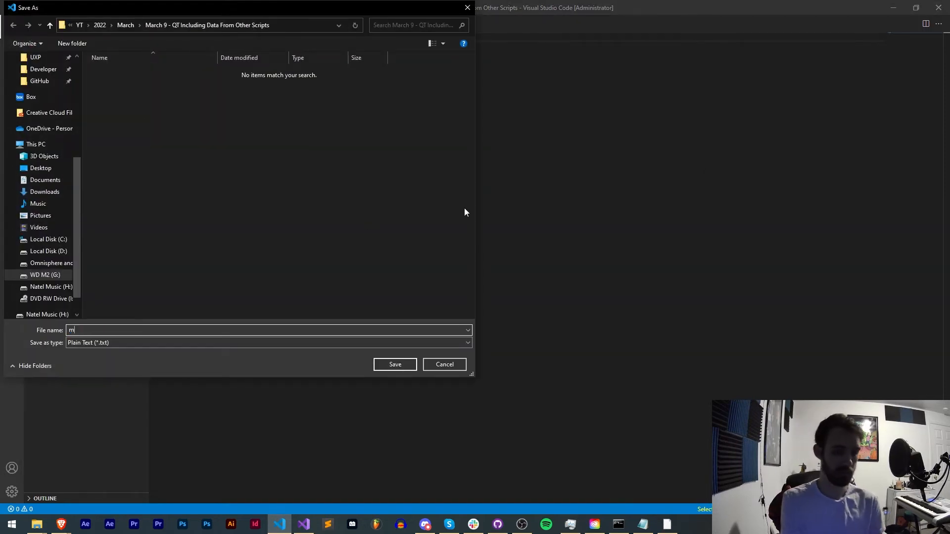
Confirm the save so the comment-only file becomes myScript.jsx
click(394, 364)
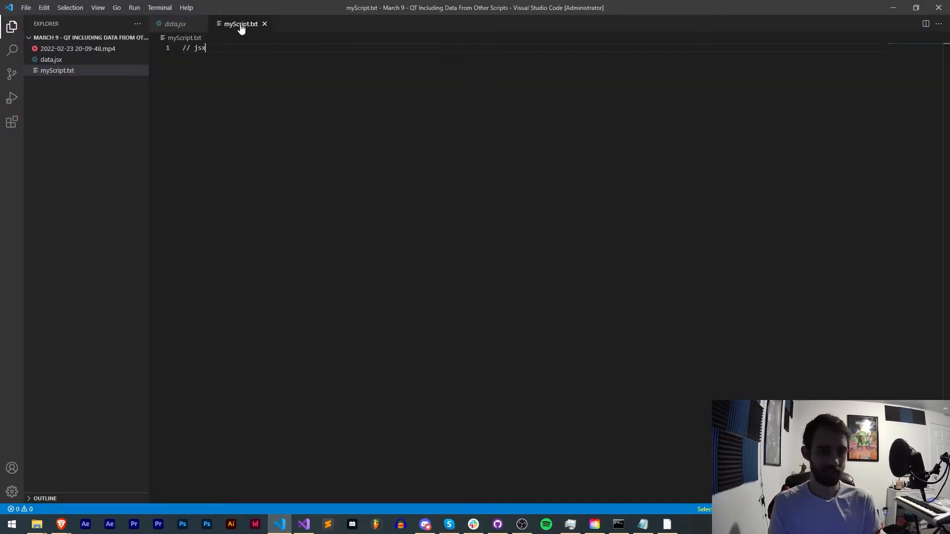
click(57, 70)
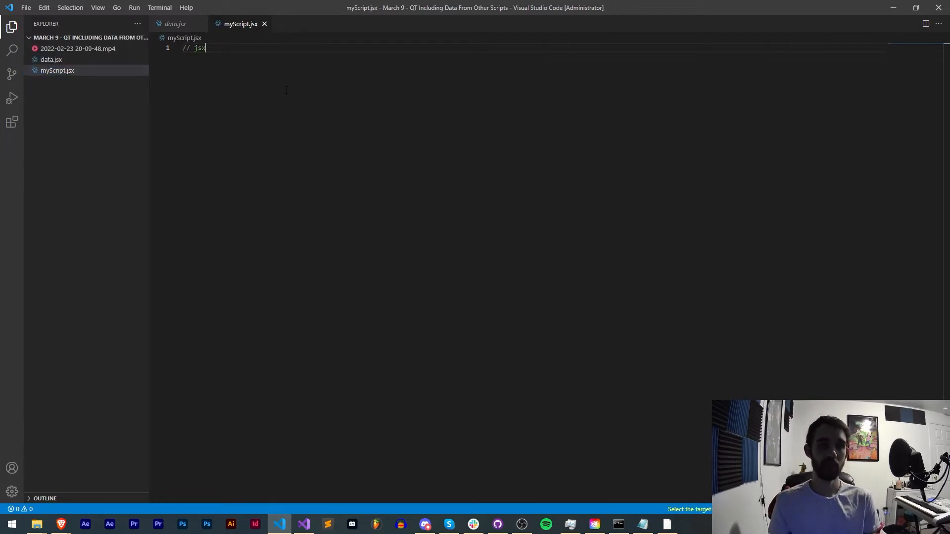
Add #include "data.jsx"; on a new line below the comment and launch After Effects
key(enter)
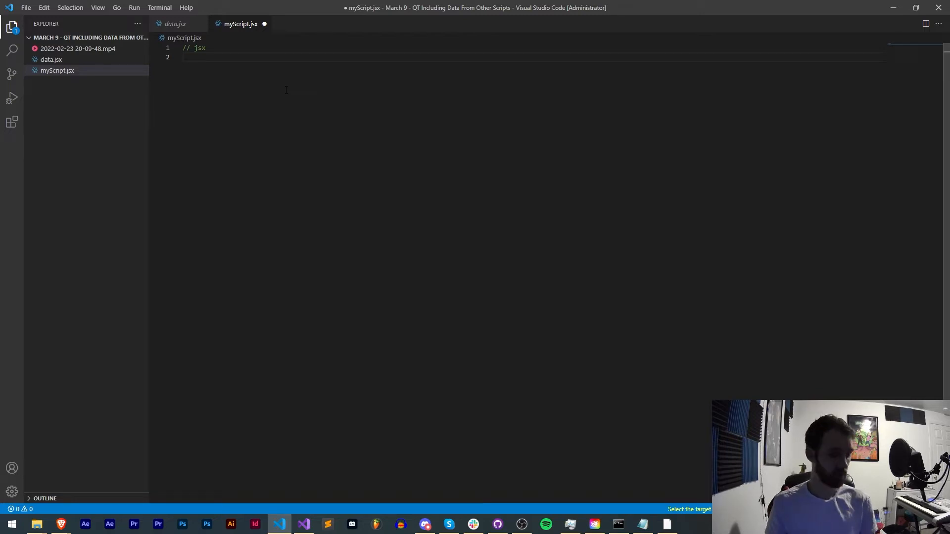
text(#i)
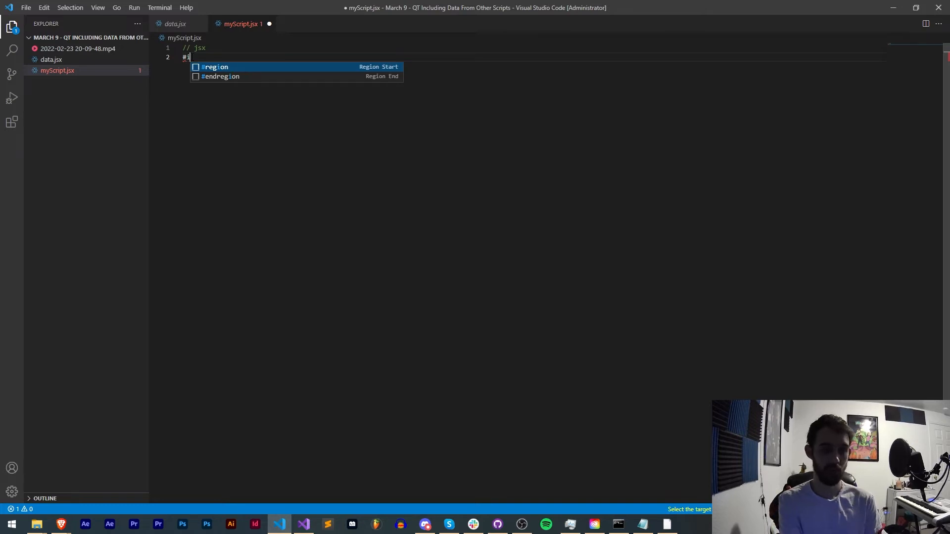
text(nclude)
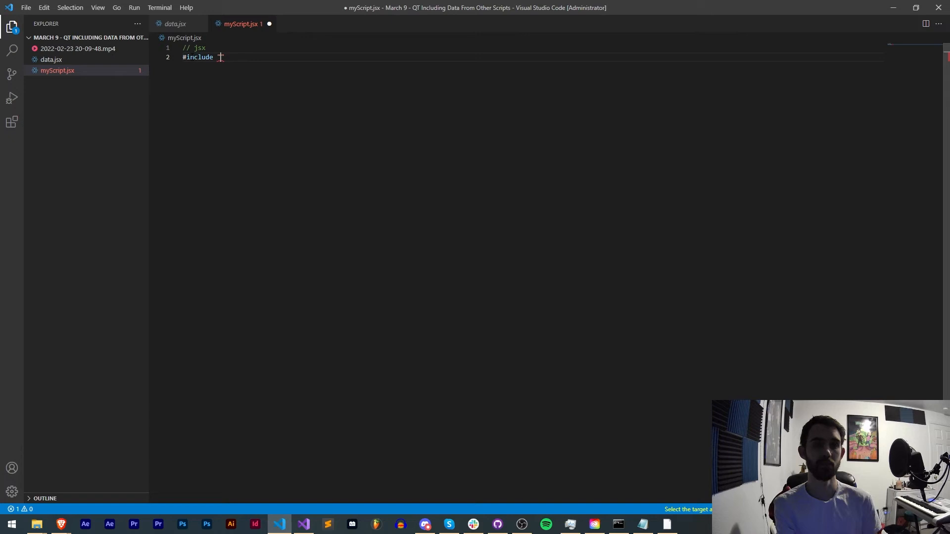
text("data.j)
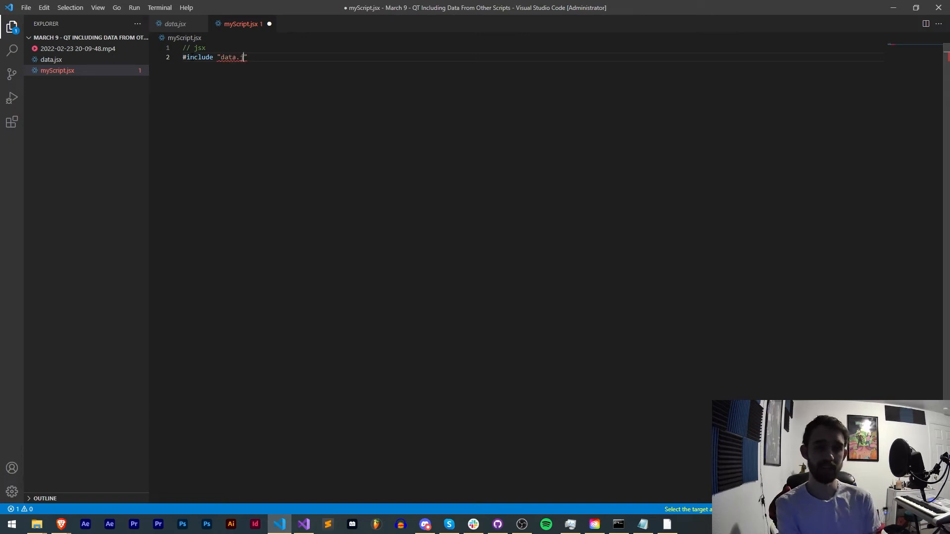
text(sx)
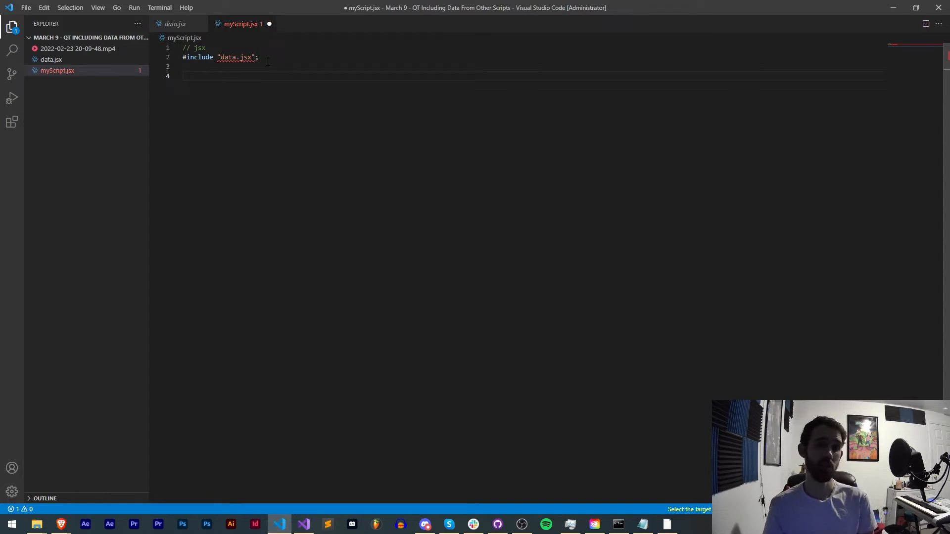
click(109, 524)
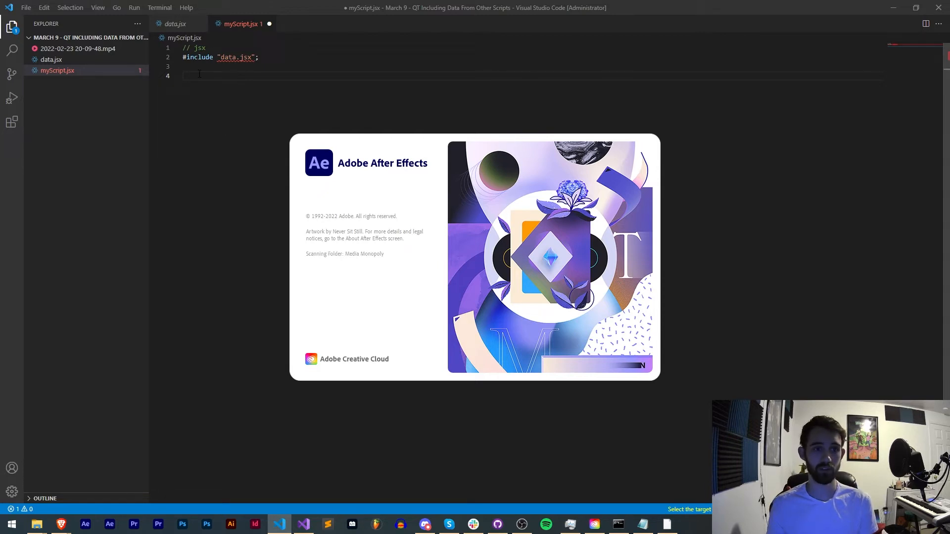
Begin the alert(pi) call, recheck data.jsx's variable names, and bring up After Effects
text(aler)
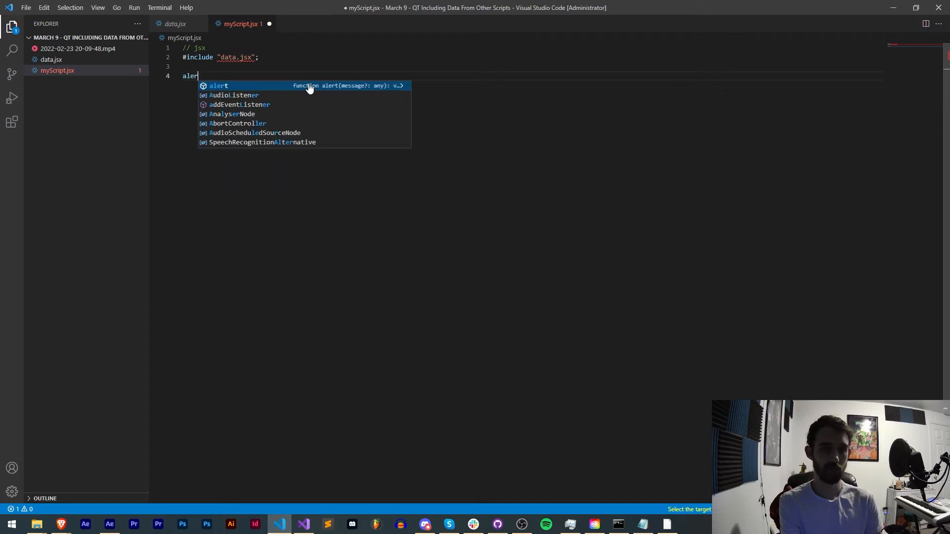
click(174, 24)
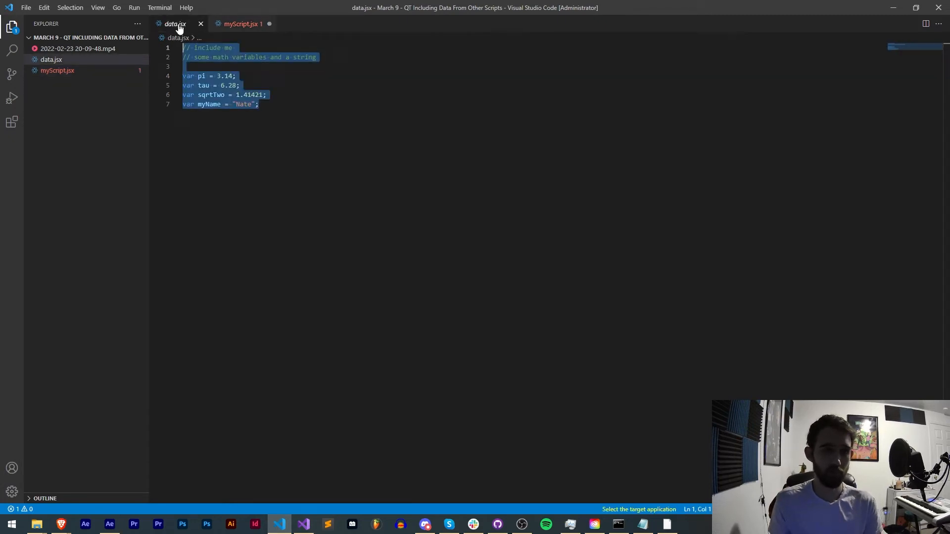
click(243, 23)
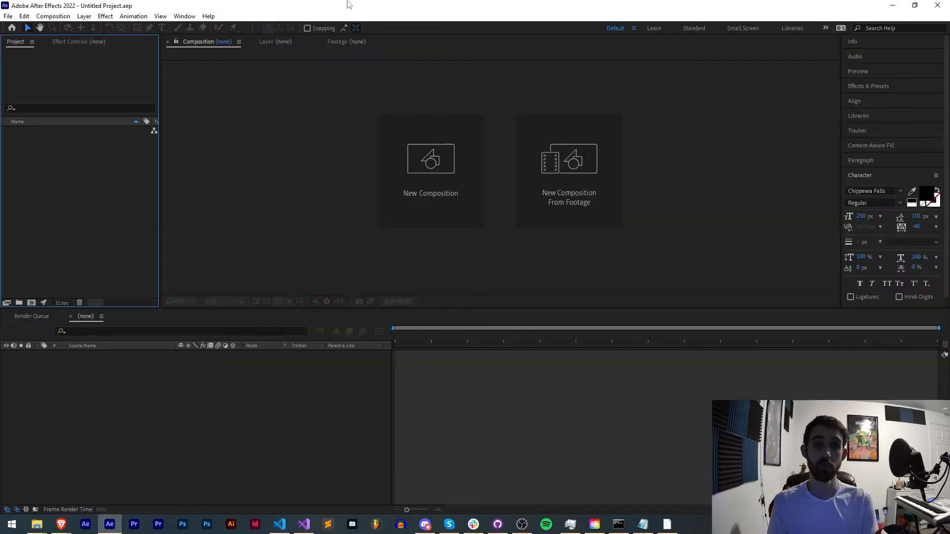
click(278, 524)
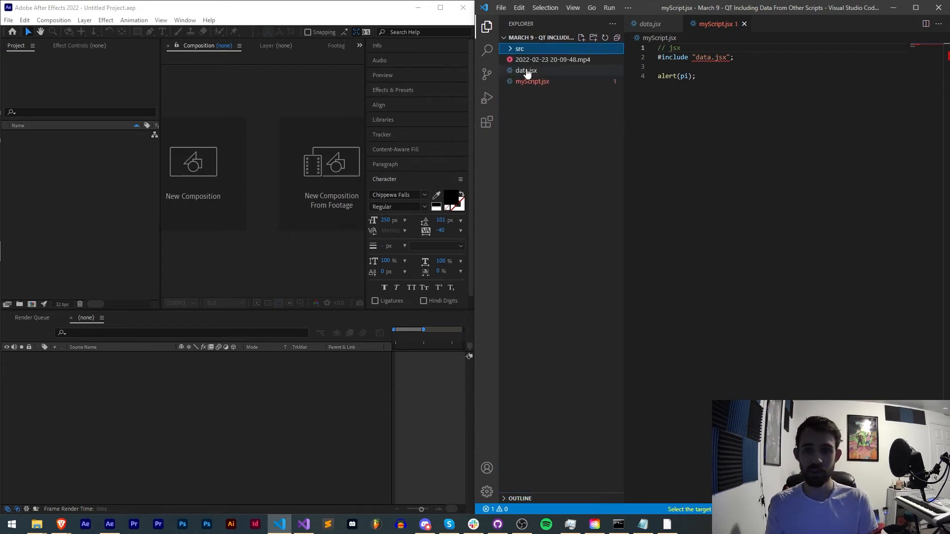
Move data.jsx into src, change the include to "src/data.jsx", and dismiss the 3.14 alert
drag(526, 70, 519, 49)
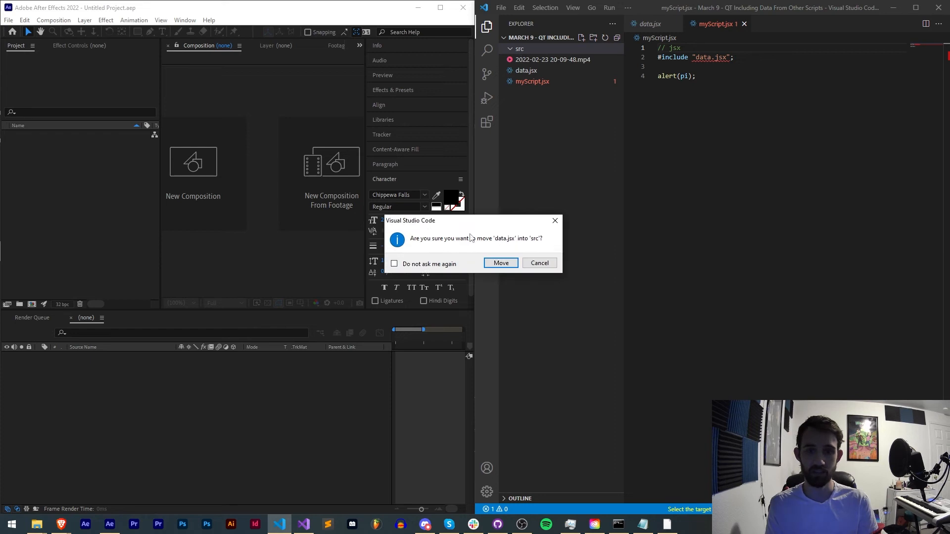
click(500, 263)
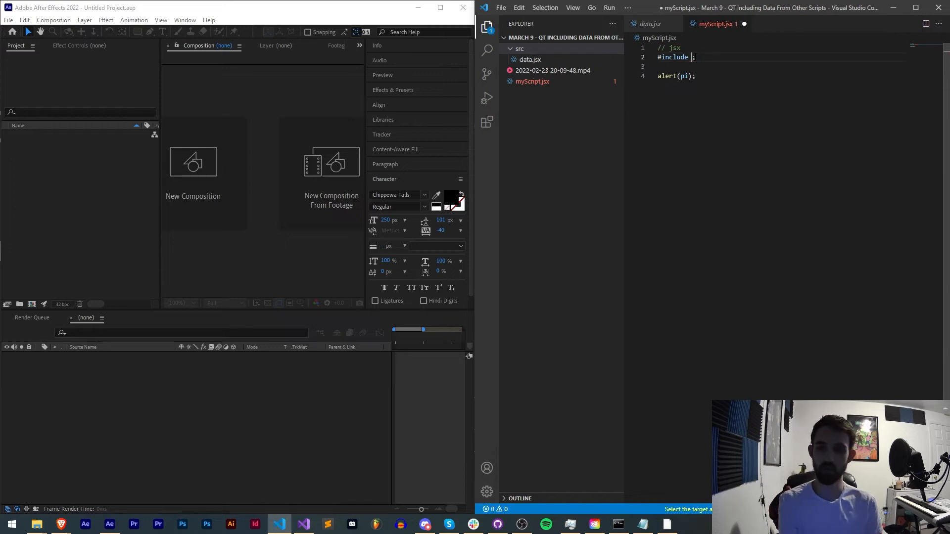
text("")
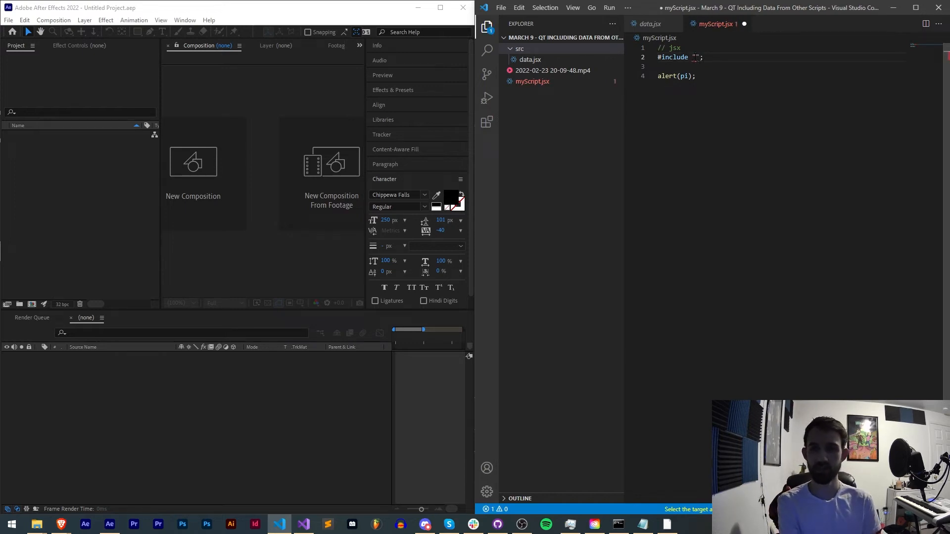
text(/src)
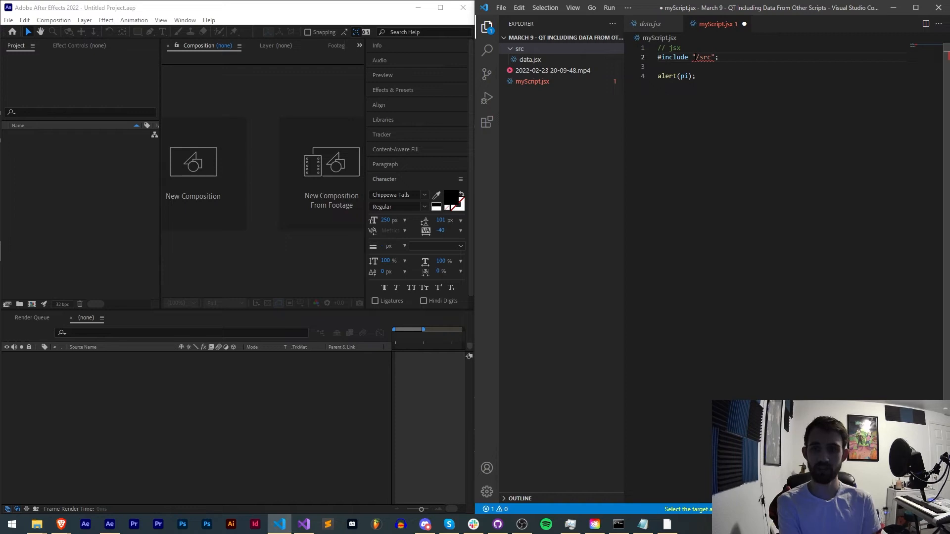
text(/)
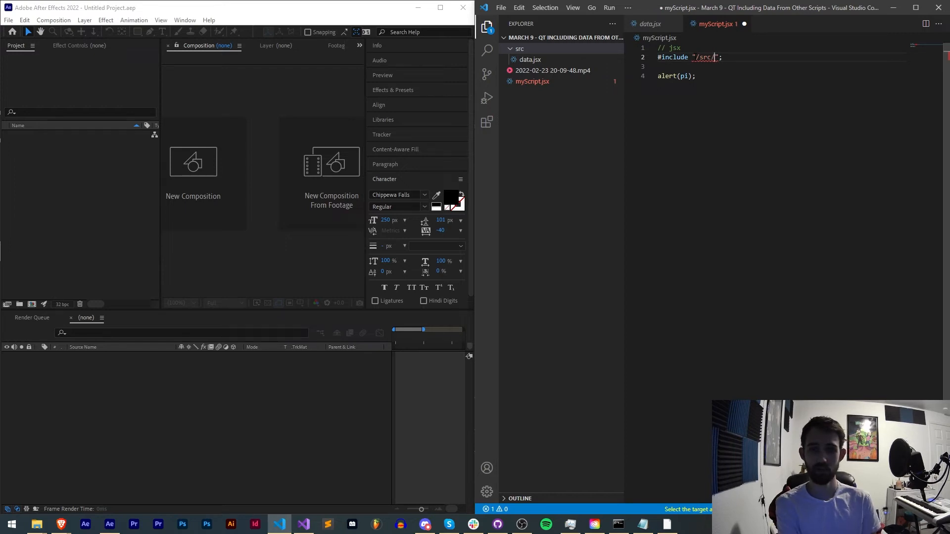
text(data.jsx)
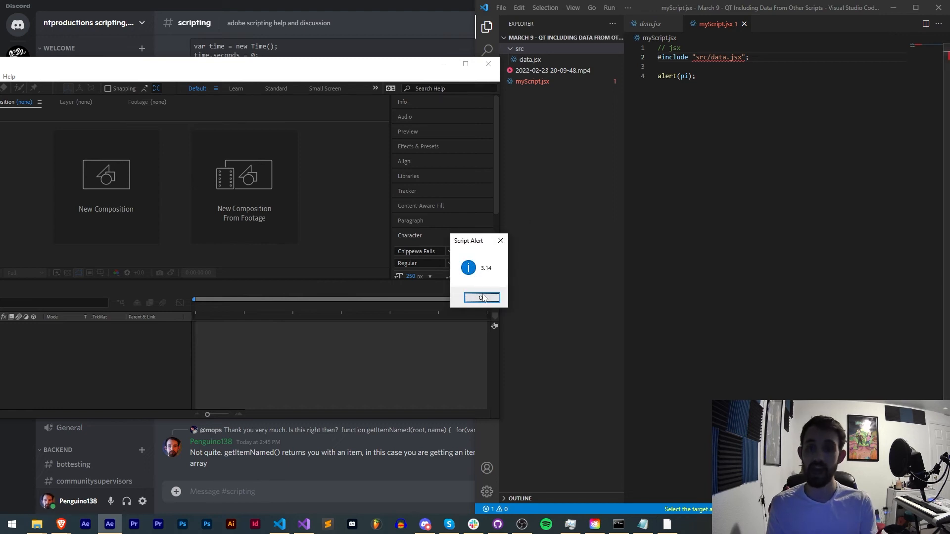
click(480, 297)
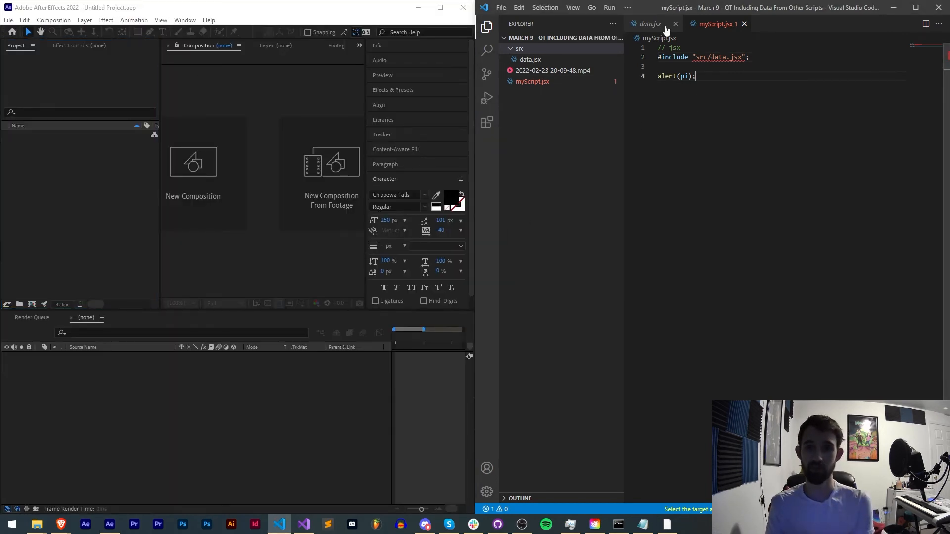
Add alert(tau), alert(sqrtTwo) and alert(myName) lines, checking the names in data.jsx
click(649, 24)
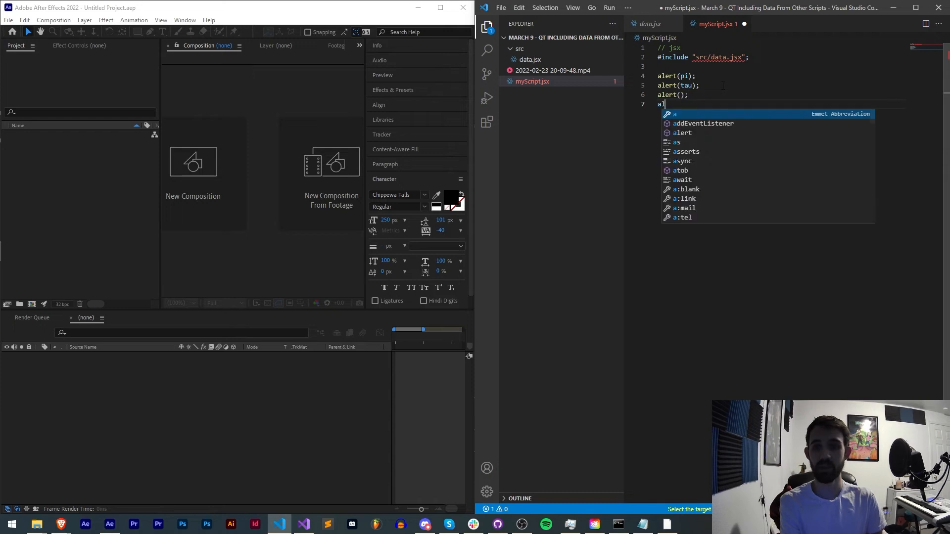
click(648, 24)
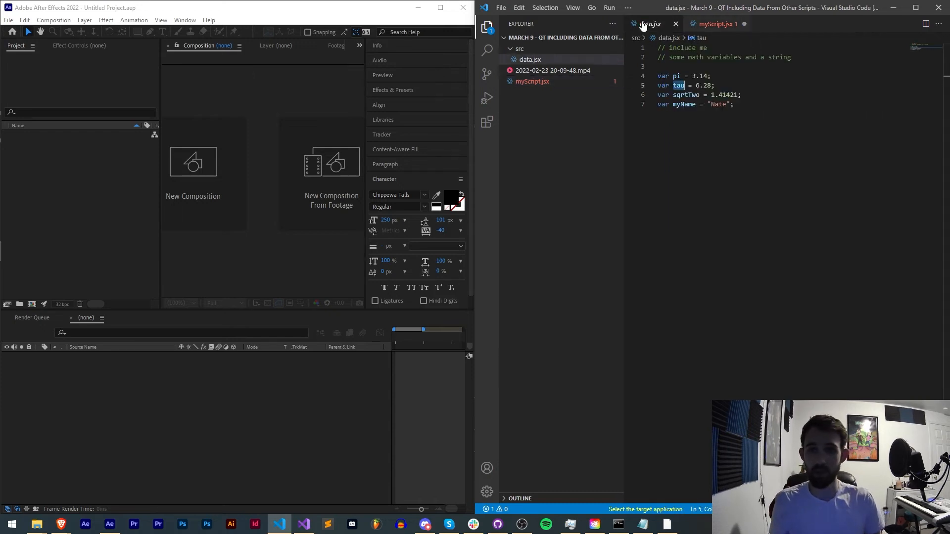
click(718, 23)
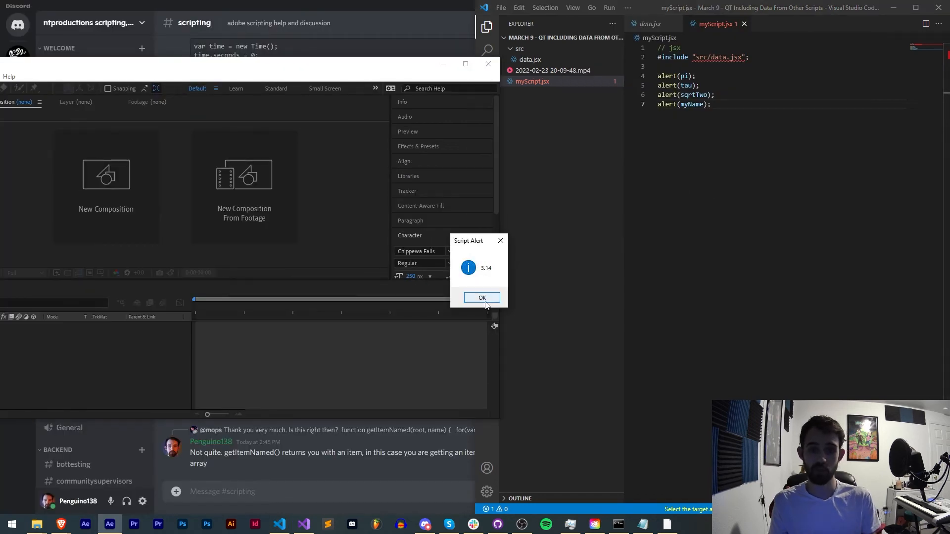
Dismiss the three script alerts showing 3.14, 6.28 and Nate
click(481, 298)
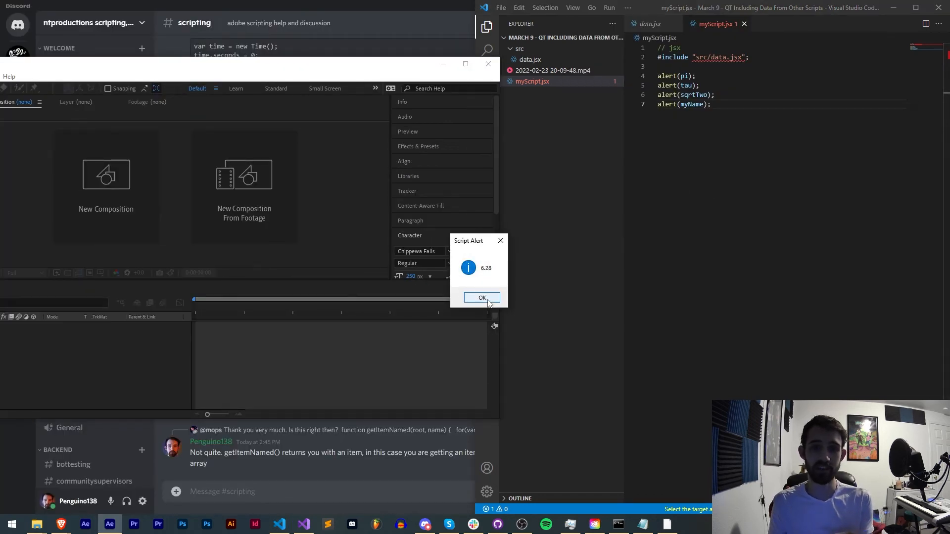
click(481, 297)
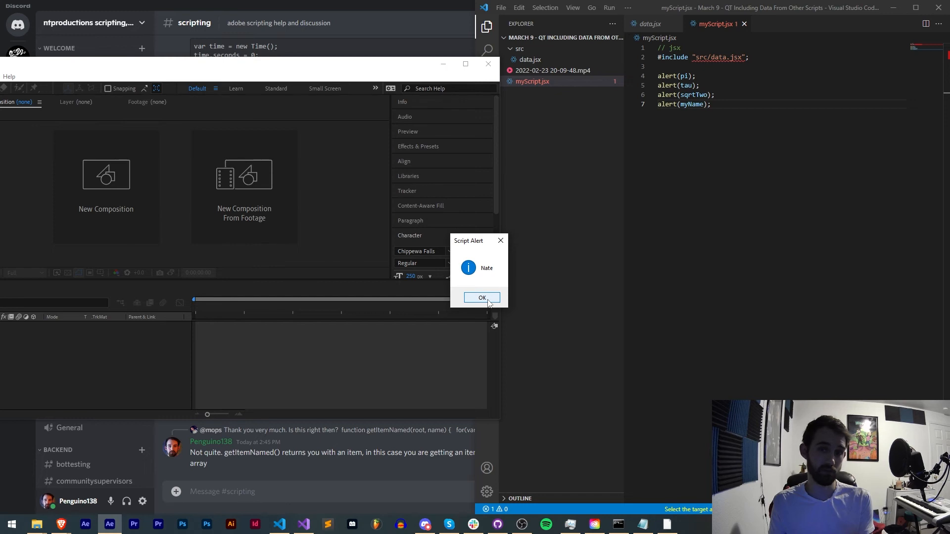
click(481, 298)
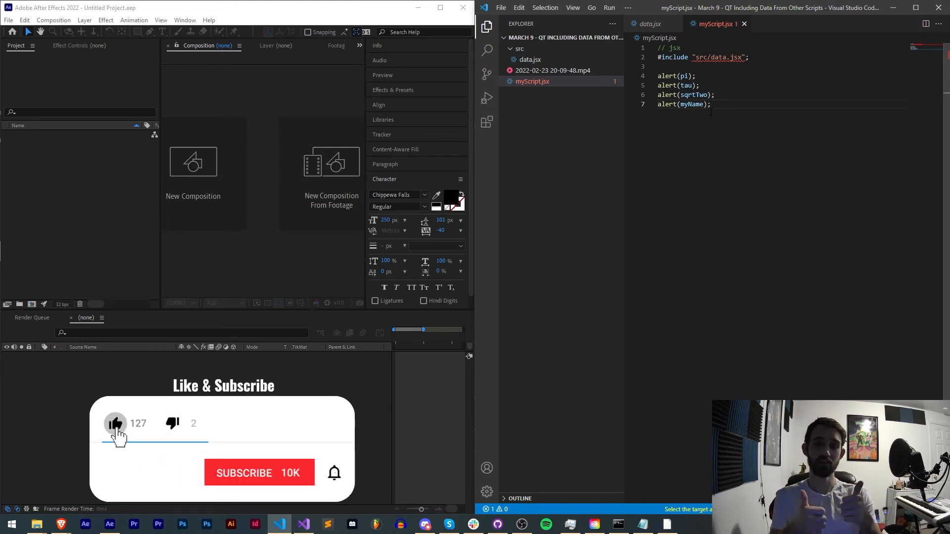
click(259, 473)
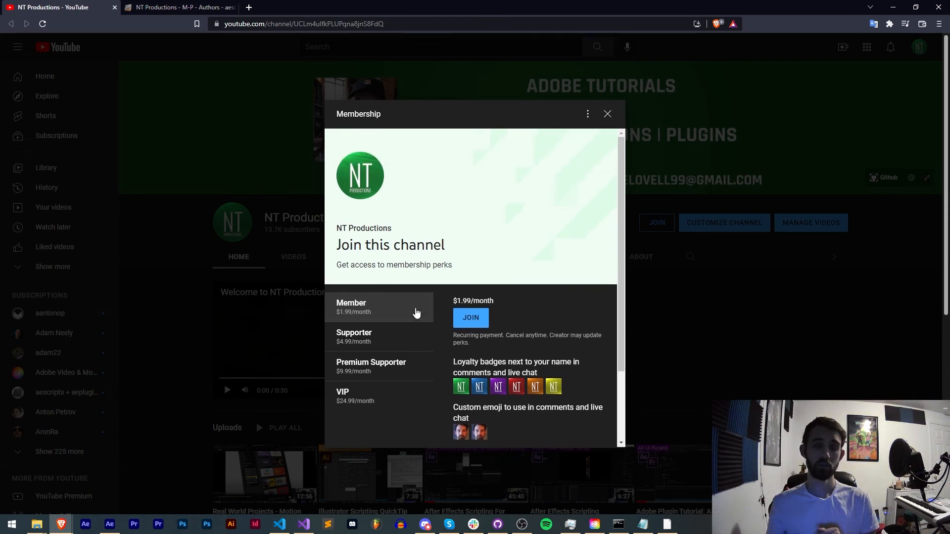
mouse_move(444, 348)
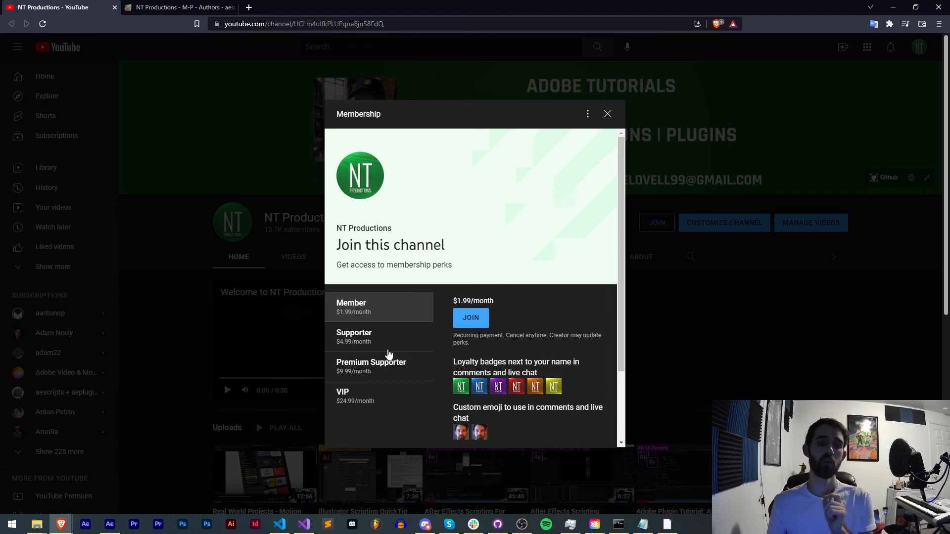
Scroll the membership perks, then switch to the NT Productions aescripts author page
scroll(down, 3)
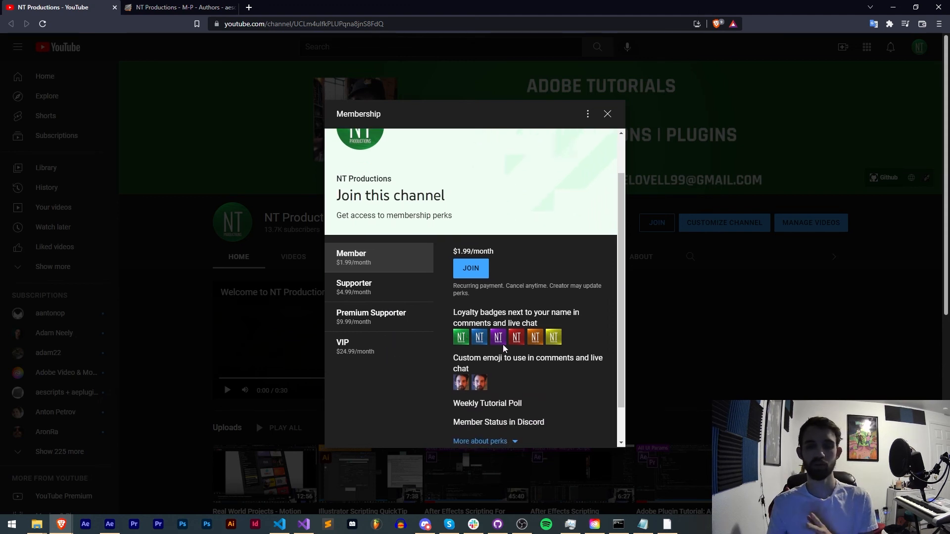
mouse_move(512, 335)
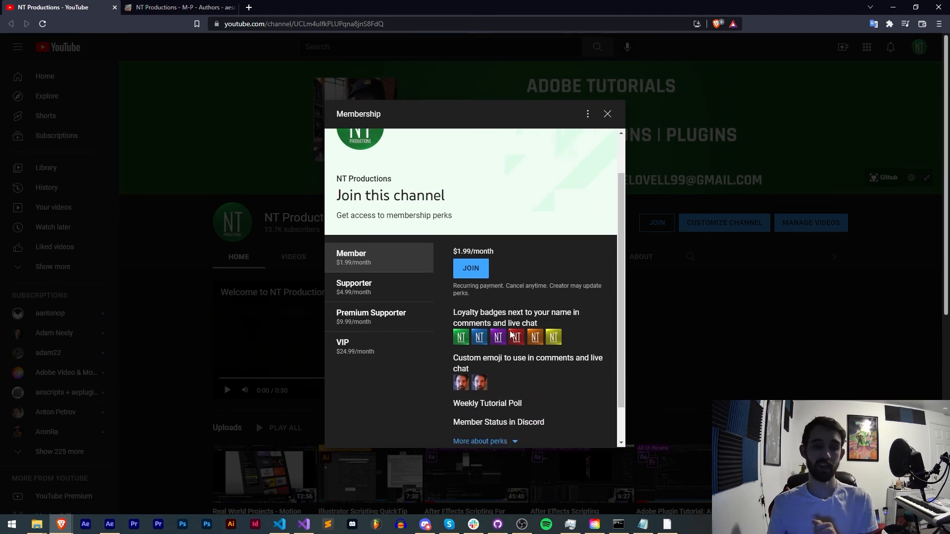
mouse_move(259, 198)
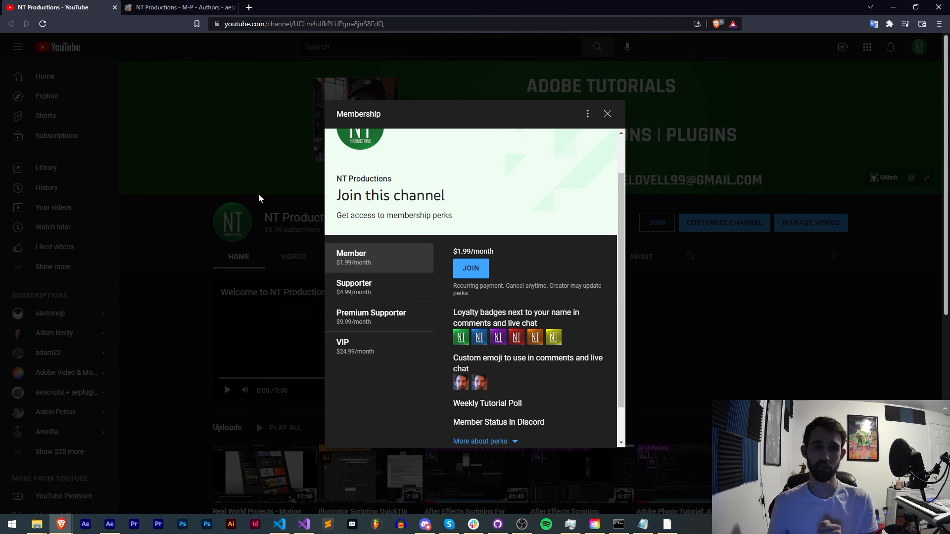
click(180, 7)
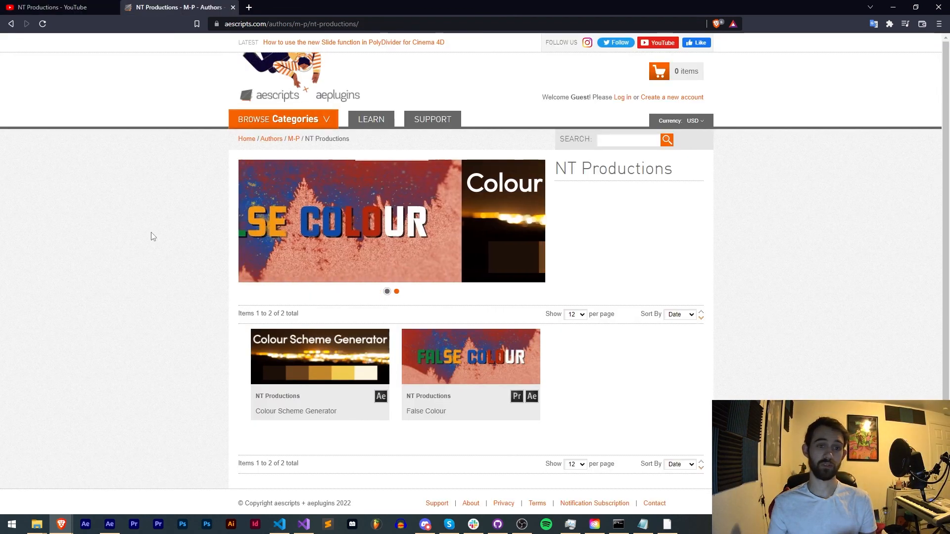